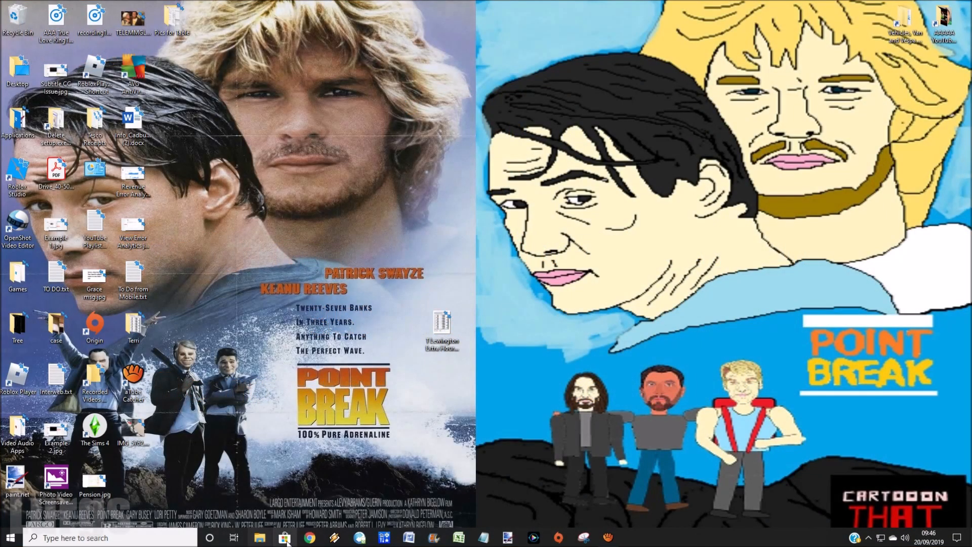
# Launch File Explorer at This PC and expand Videos to show New Stuff
pyautogui.click(259, 538)
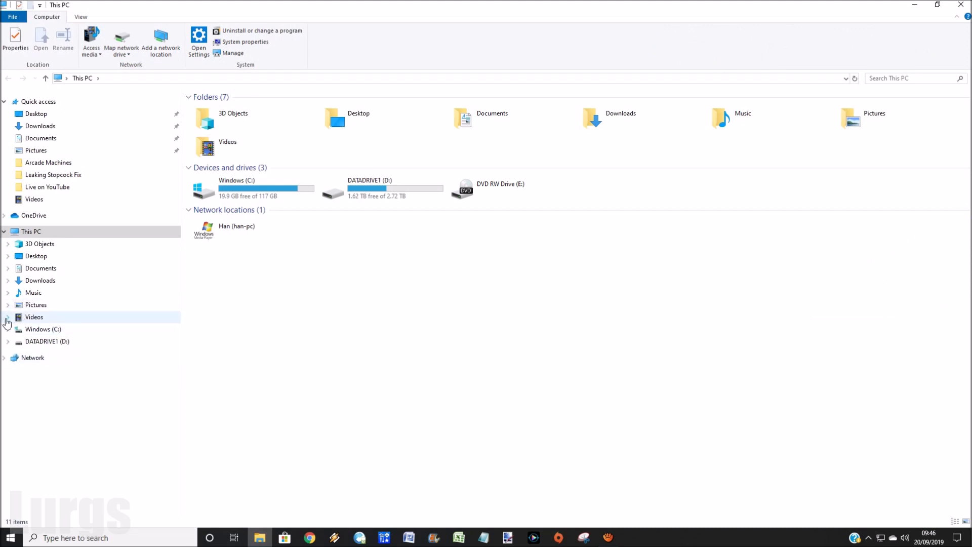
pyautogui.click(6, 317)
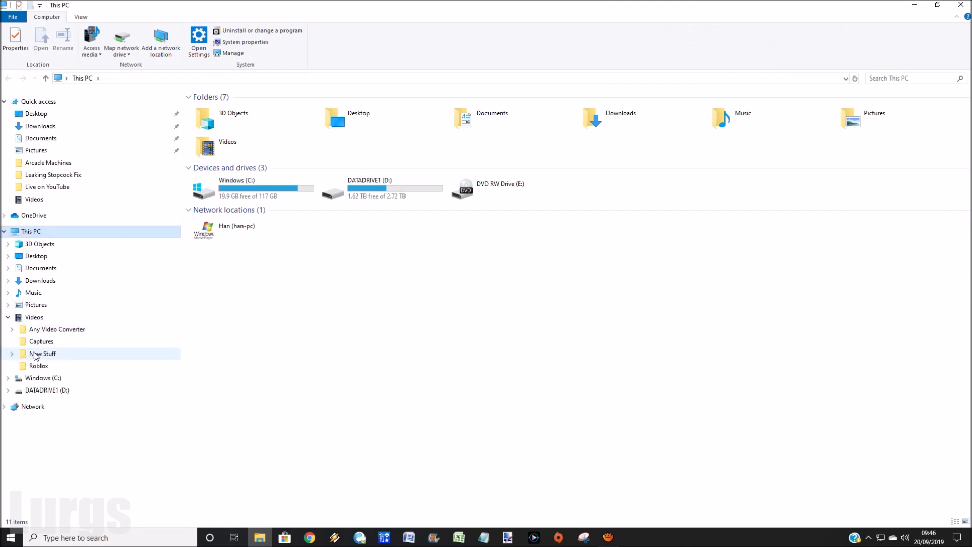
# Enter the New Stuff folder and sort its date-grouped items by Name
pyautogui.doubleClick(42, 353)
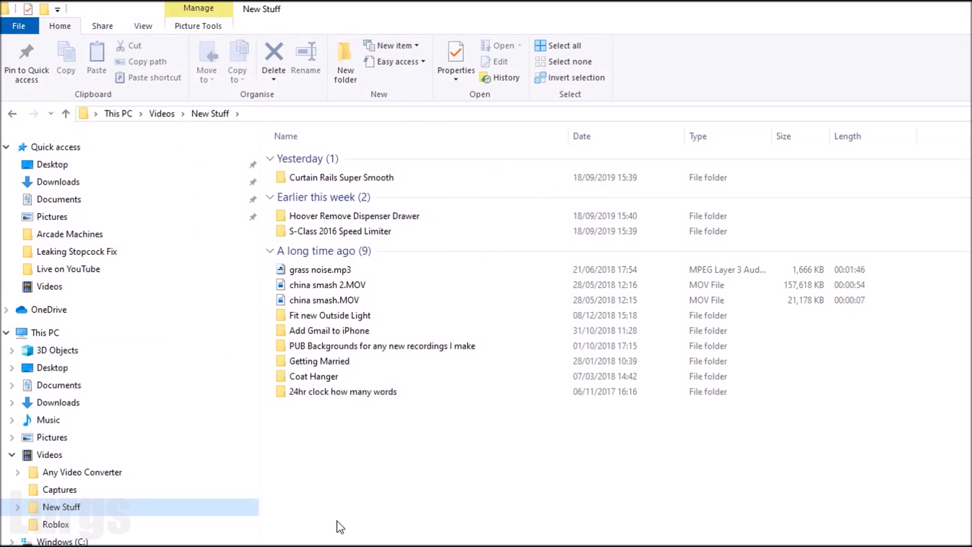
pyautogui.moveTo(386, 444)
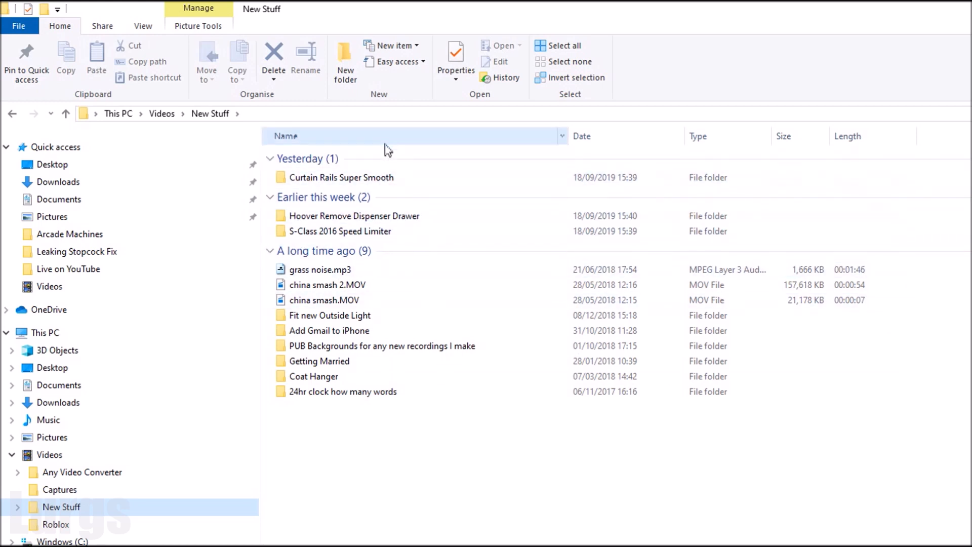
pyautogui.click(285, 135)
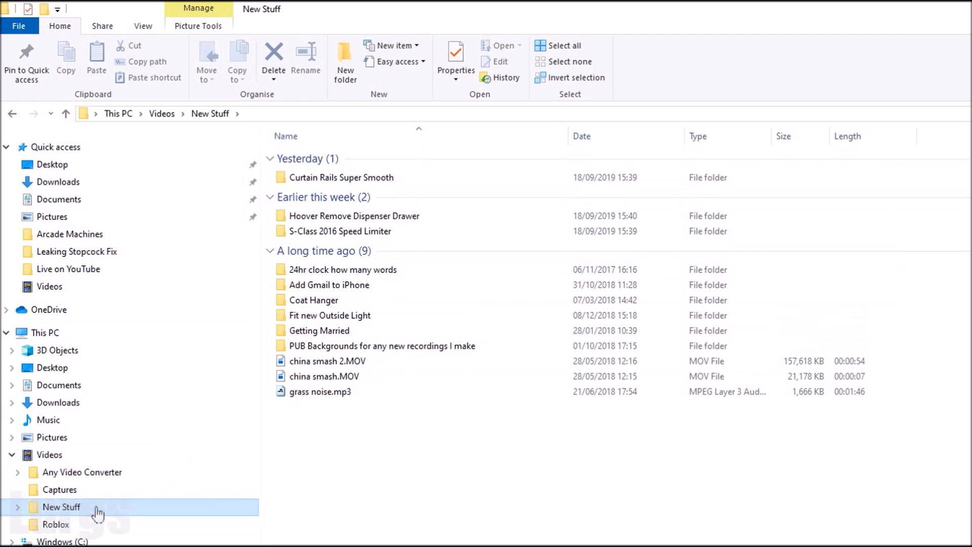
pyautogui.moveTo(500, 96)
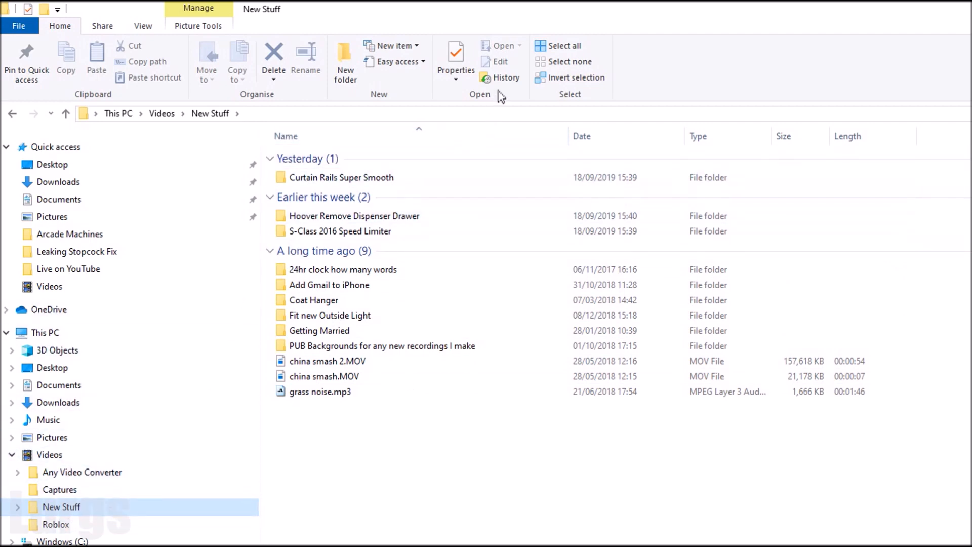
pyautogui.moveTo(142, 26)
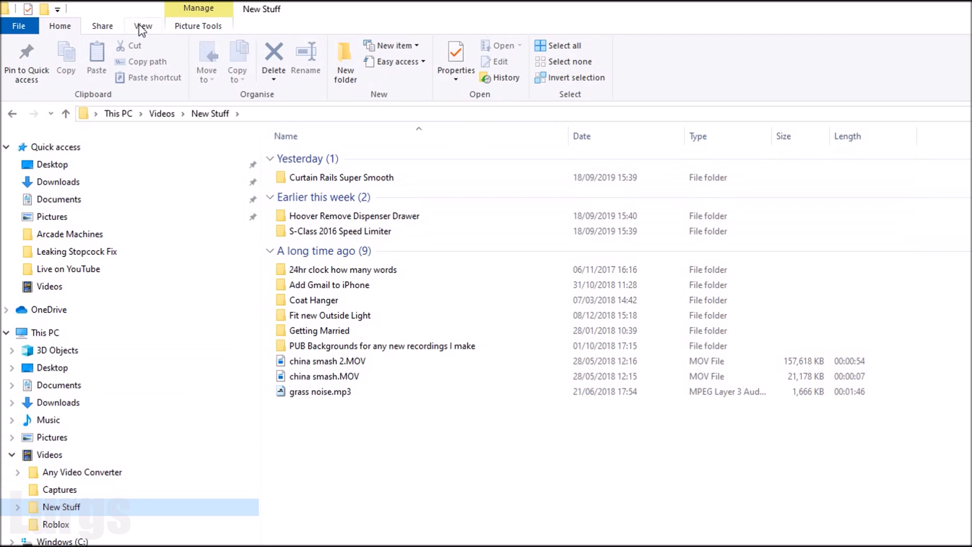
# Set Group by to (None) from the View ribbon so items form one flat list
pyautogui.click(143, 26)
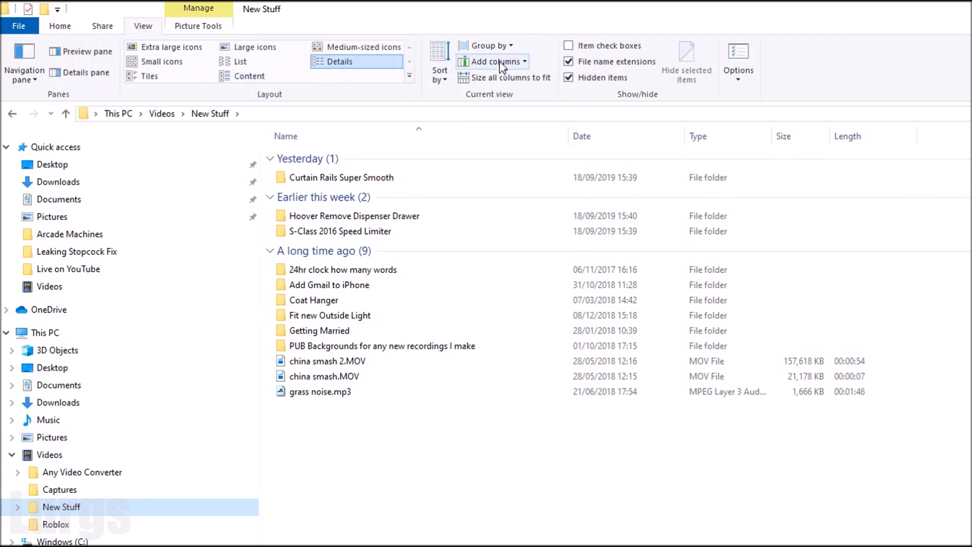
pyautogui.moveTo(491, 45)
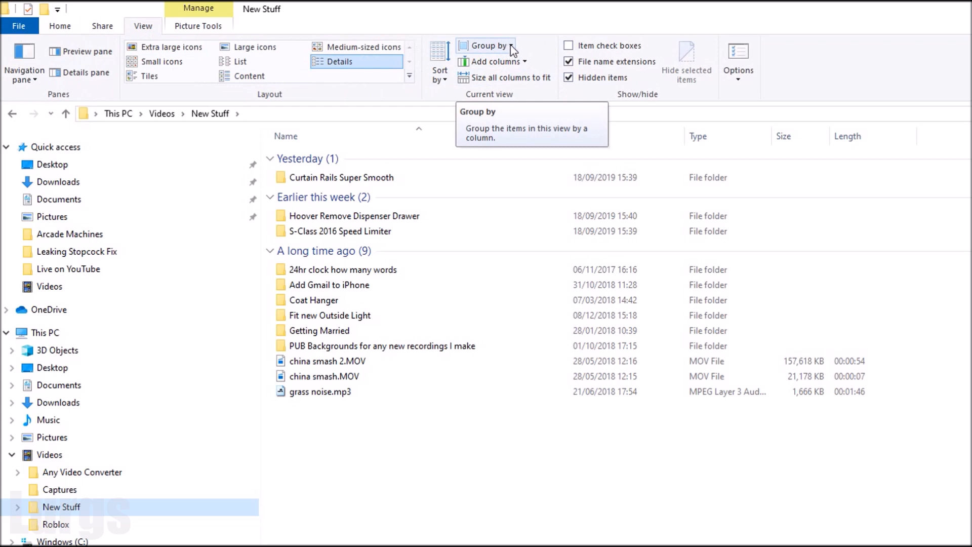
pyautogui.click(489, 45)
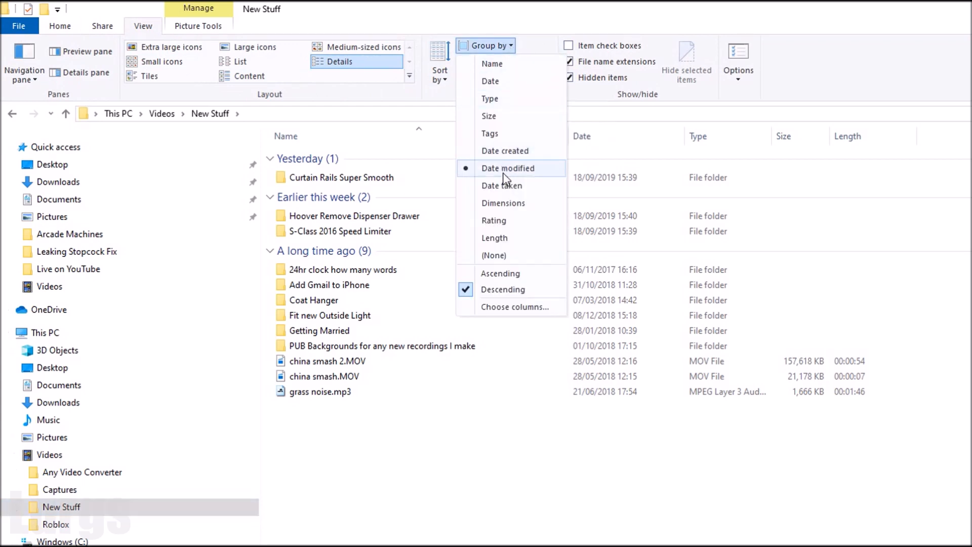
pyautogui.moveTo(503, 259)
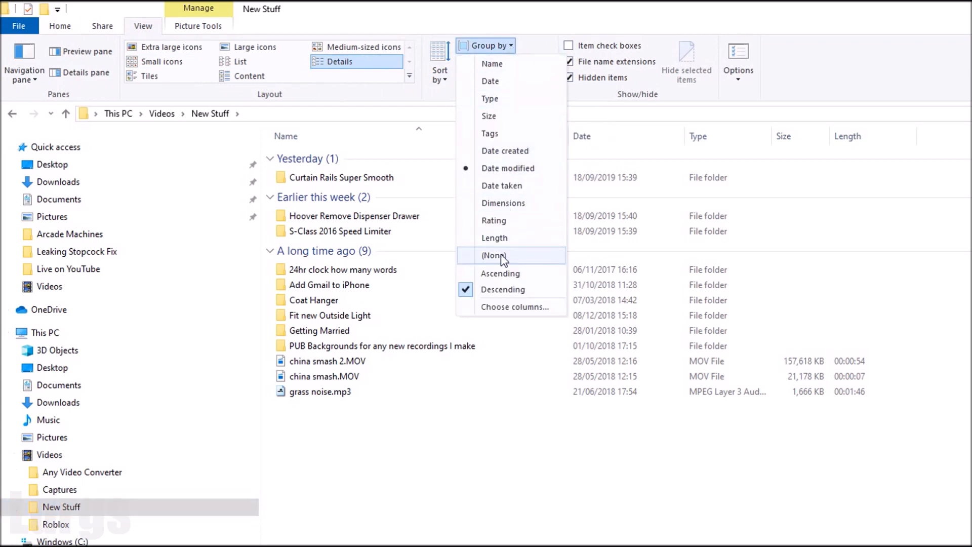
pyautogui.click(493, 254)
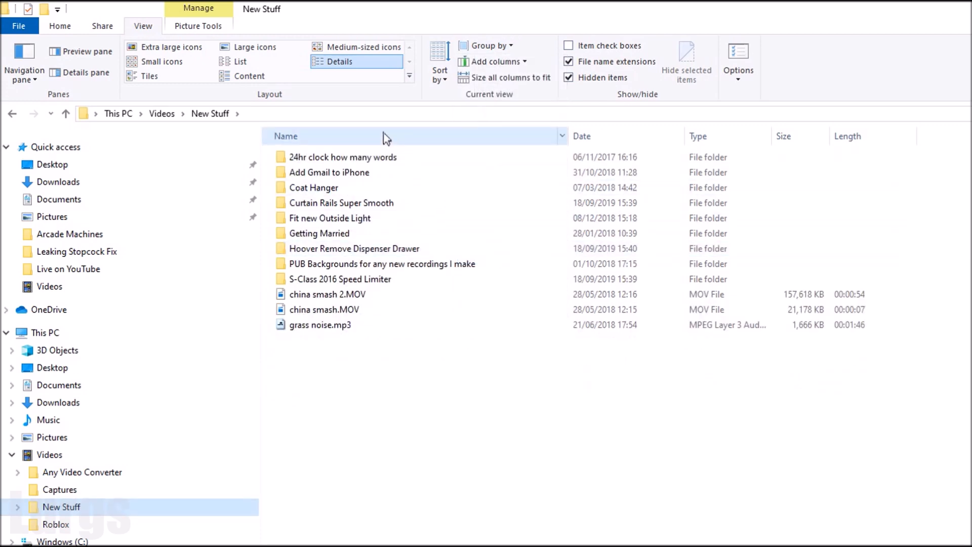
# Reverse the Name sort, then sort by Date ascending (oldest first)
pyautogui.click(285, 135)
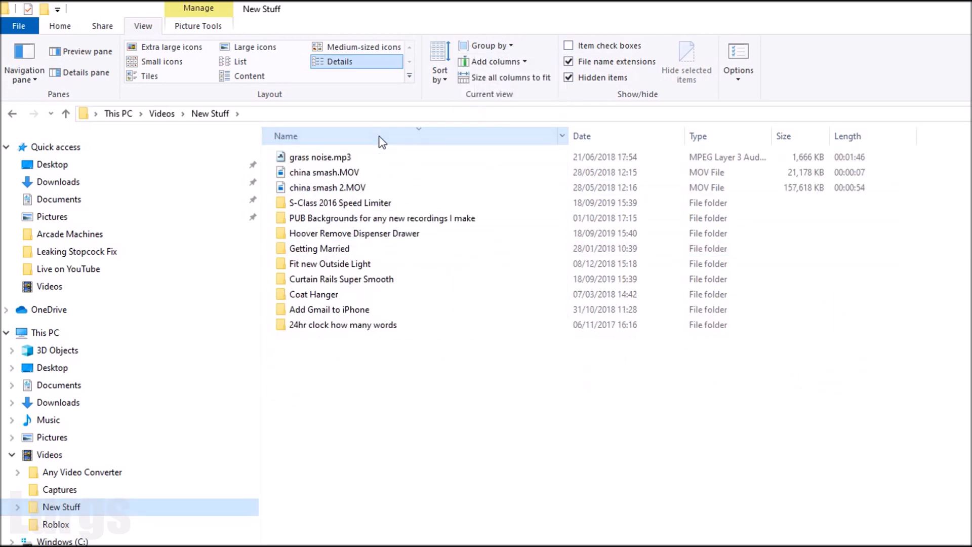
pyautogui.click(581, 136)
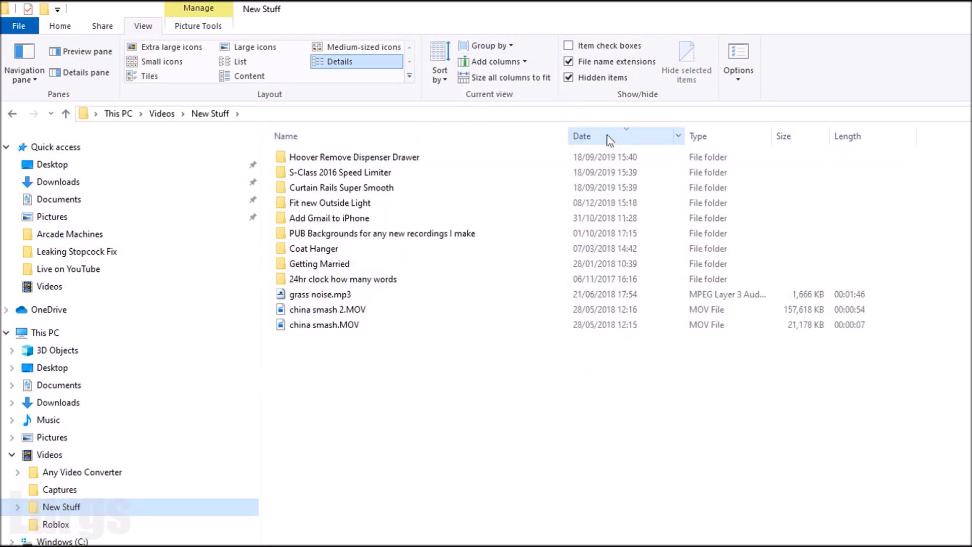
pyautogui.click(582, 135)
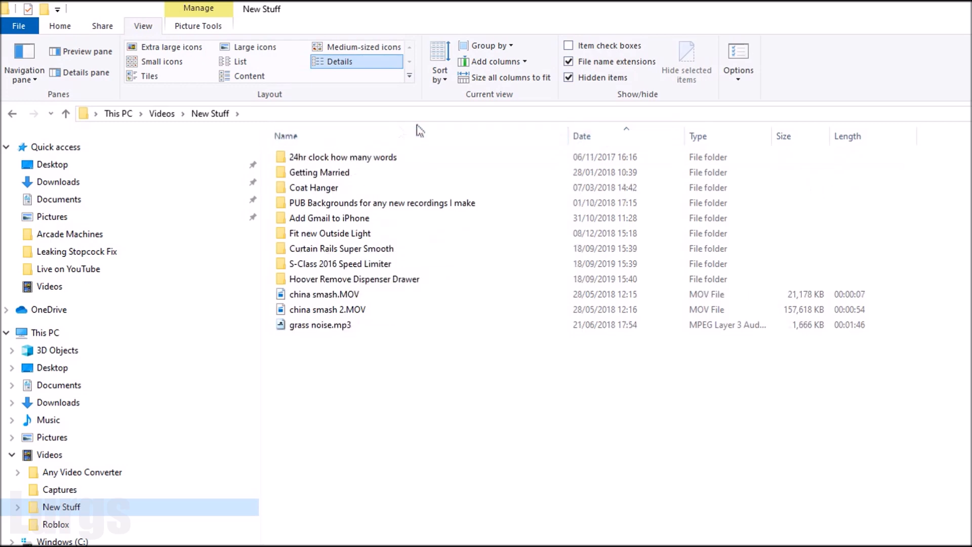